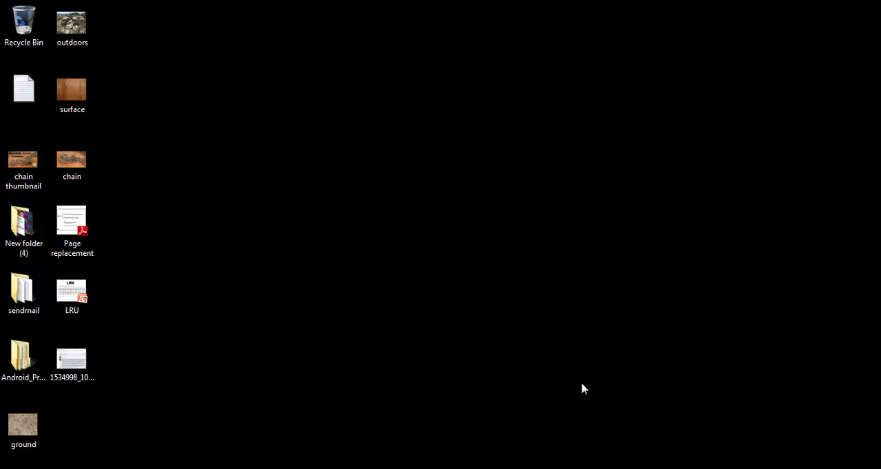
pyautogui.moveTo(580, 355)
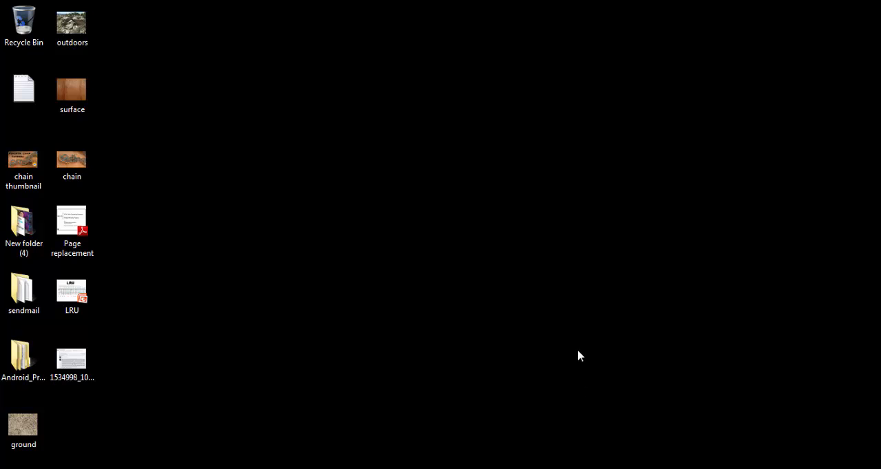
pyautogui.moveTo(223, 372)
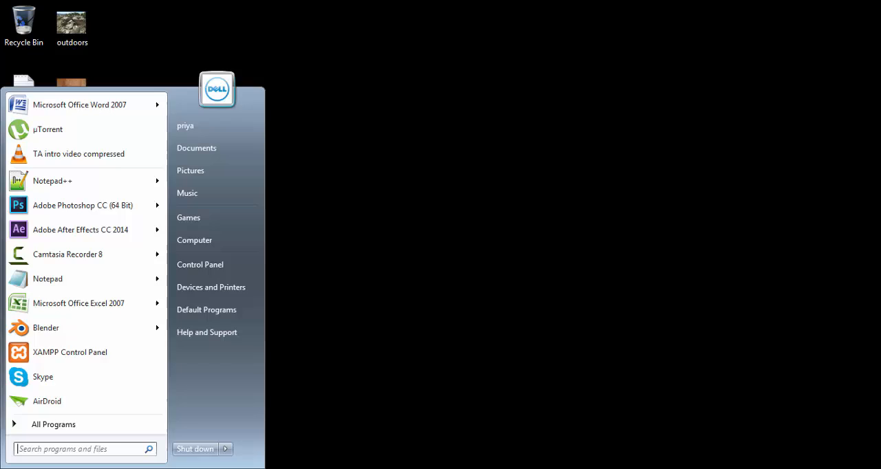
# Launch Android Studio via search 'android', get the 'No JVM installation found' error and dismiss it
pyautogui.write('android')
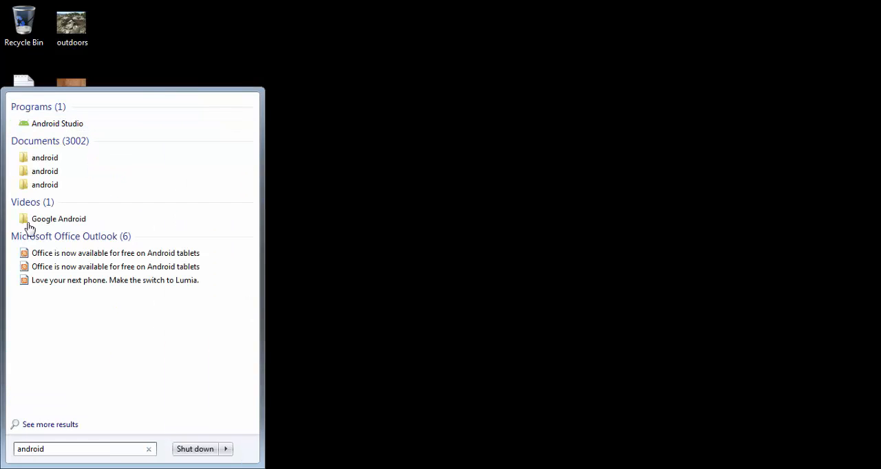
pyautogui.click(57, 124)
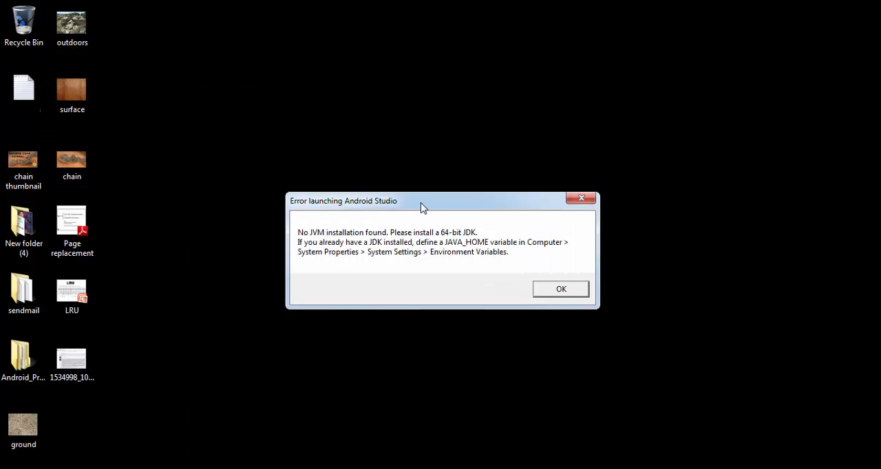
pyautogui.moveTo(420, 201); pyautogui.dragTo(344, 191)
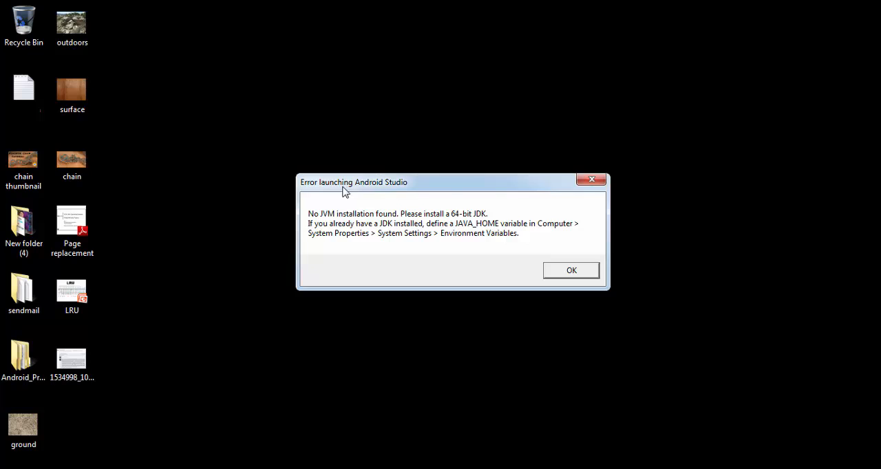
pyautogui.moveTo(352, 223)
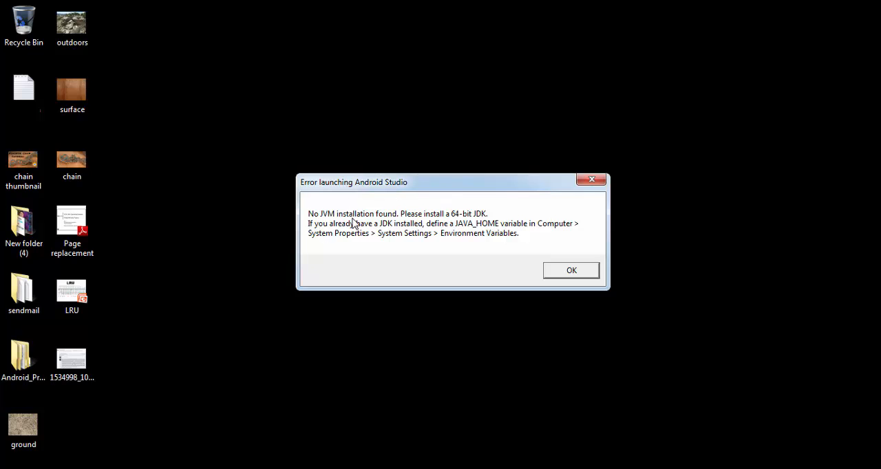
pyautogui.moveTo(319, 232)
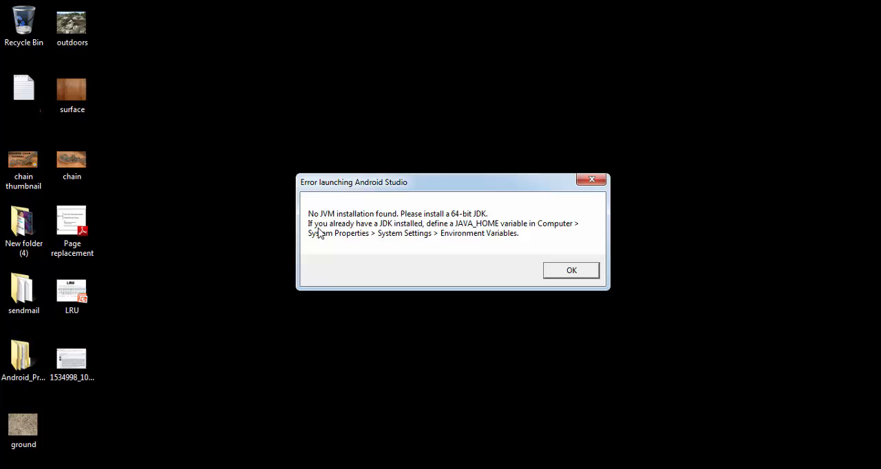
pyautogui.moveTo(465, 232)
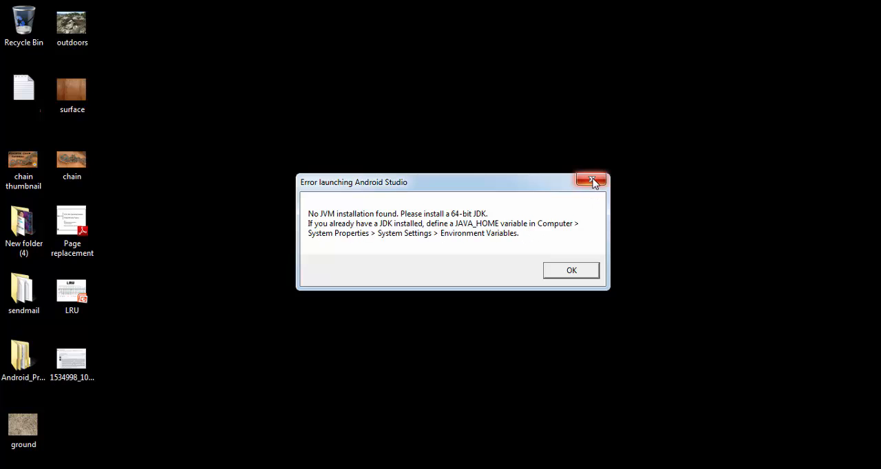
pyautogui.click(591, 181)
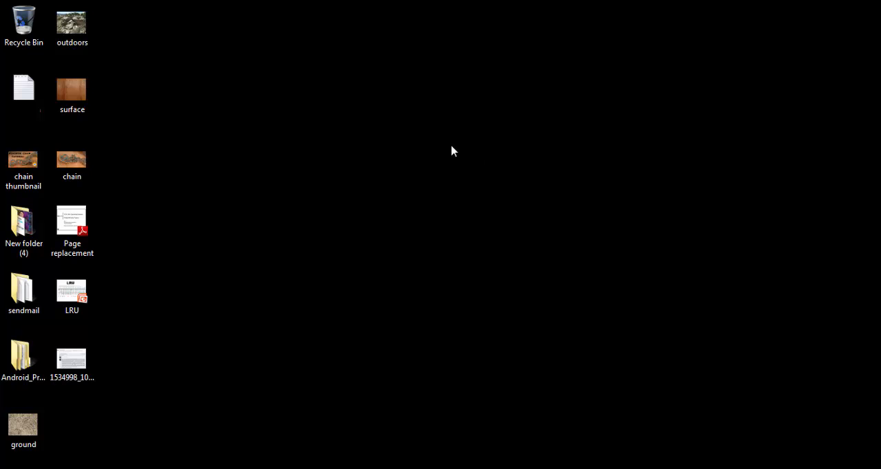
pyautogui.moveTo(414, 146)
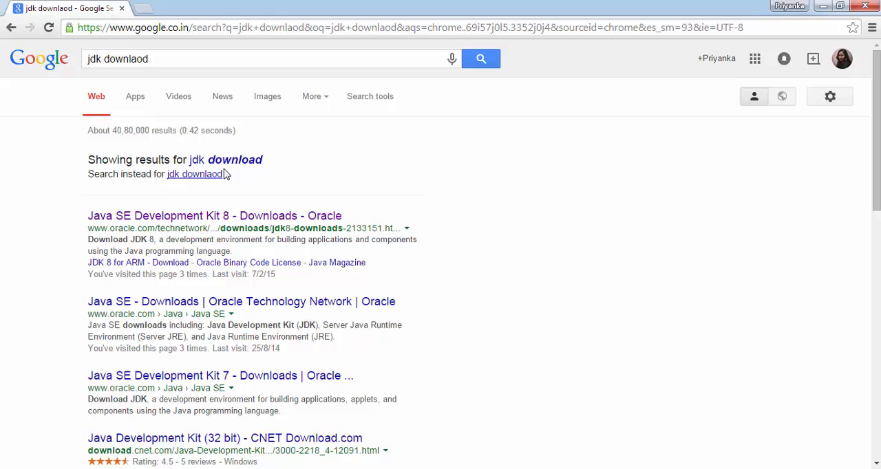
pyautogui.moveTo(110, 223)
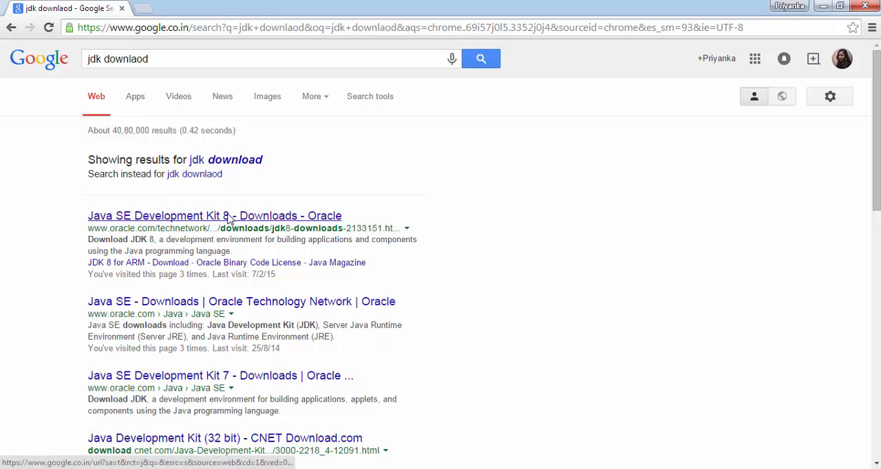
# Open the 'Java SE Development Kit 8 - Downloads - Oracle' result from the 'jdk download' search
pyautogui.click(214, 215)
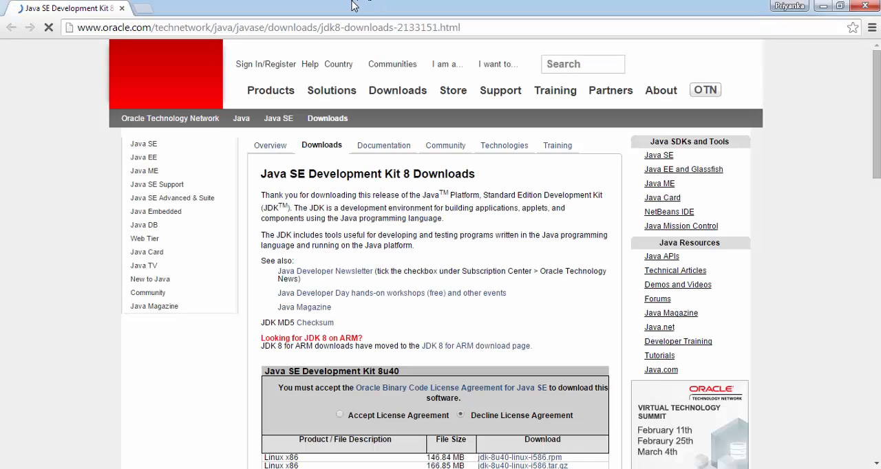
# Accept the Oracle license agreement for the JDK 8u40 downloads, then close Chrome
pyautogui.scroll(-3)
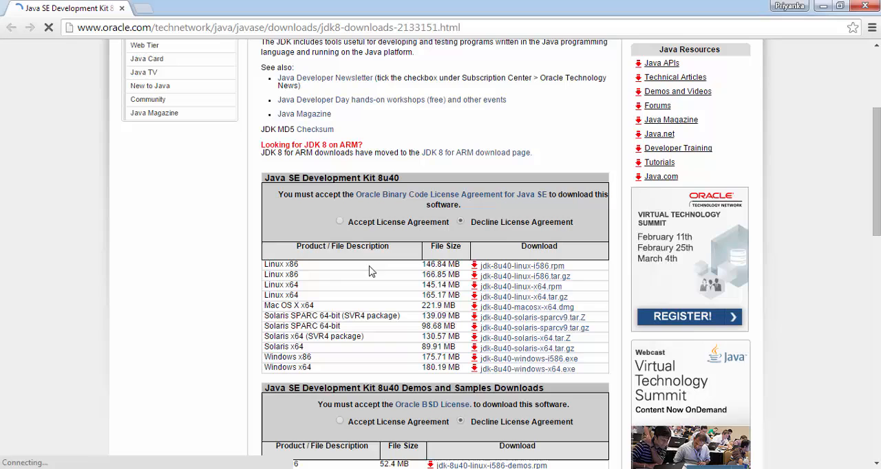
pyautogui.click(339, 220)
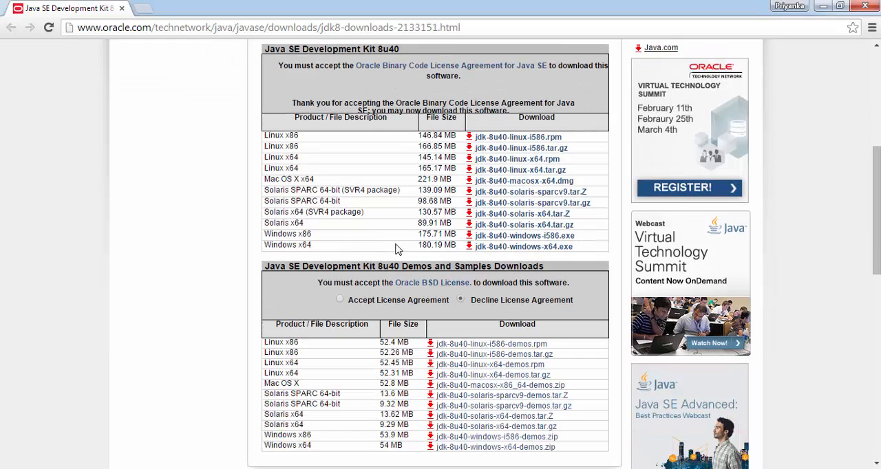
pyautogui.moveTo(392, 225)
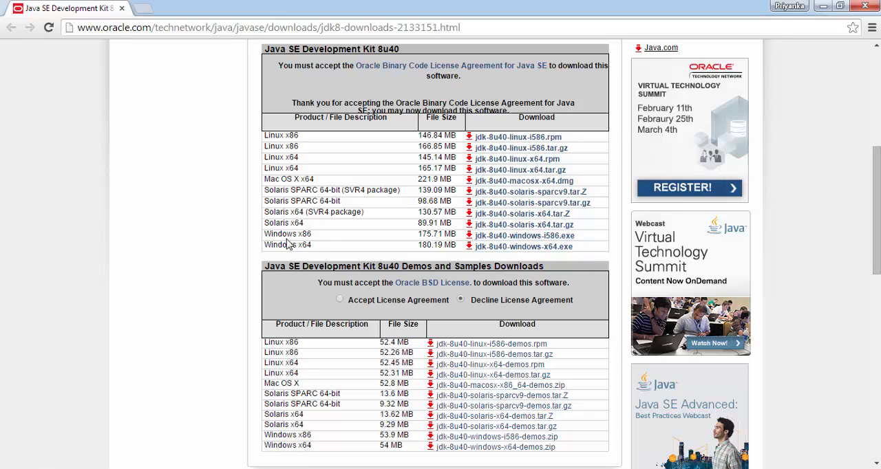
pyautogui.moveTo(344, 242)
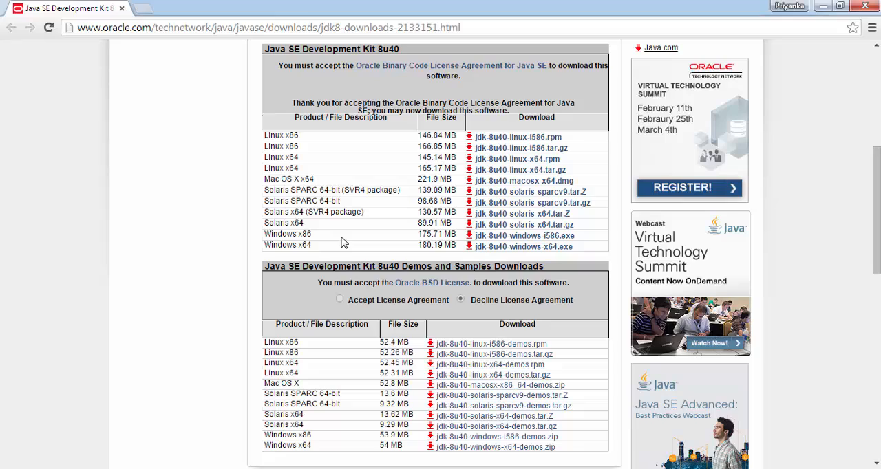
pyautogui.moveTo(308, 247)
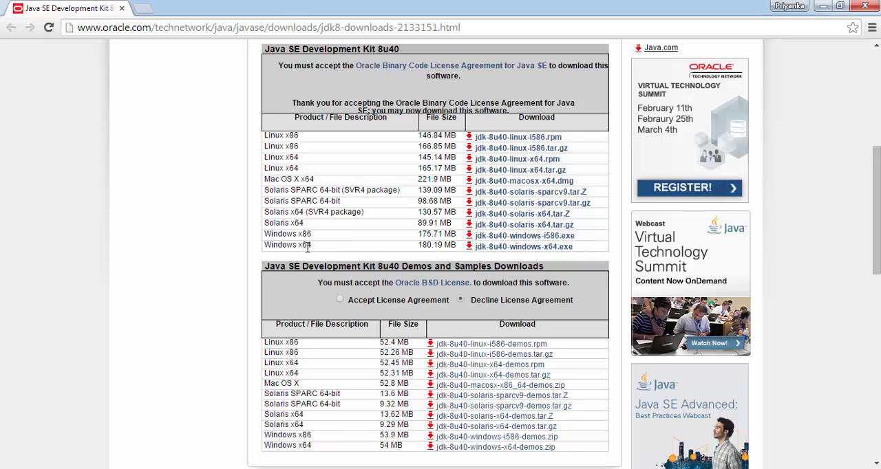
pyautogui.moveTo(306, 245)
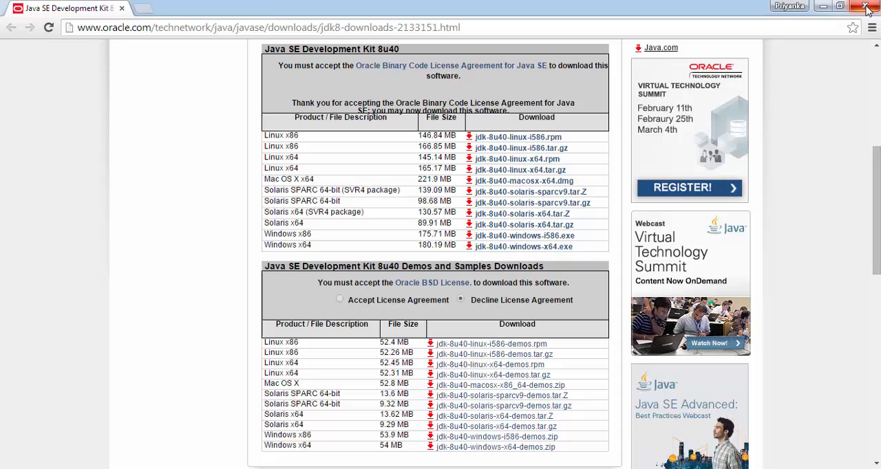
pyautogui.click(866, 7)
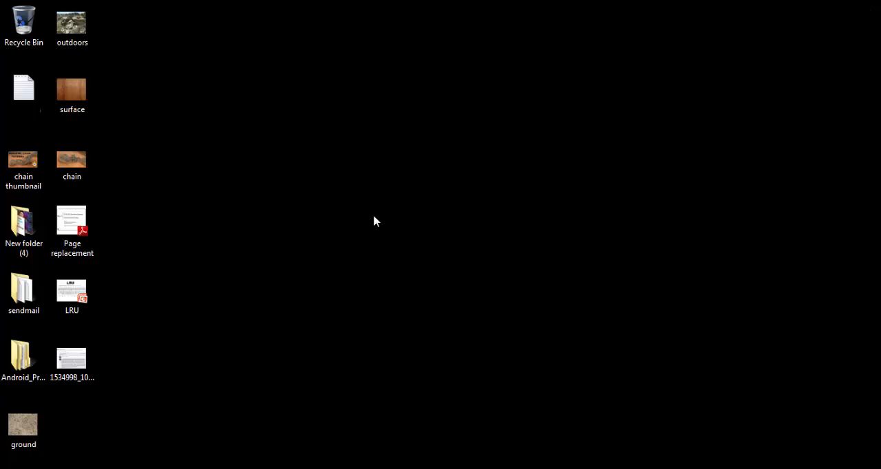
pyautogui.moveTo(200, 305)
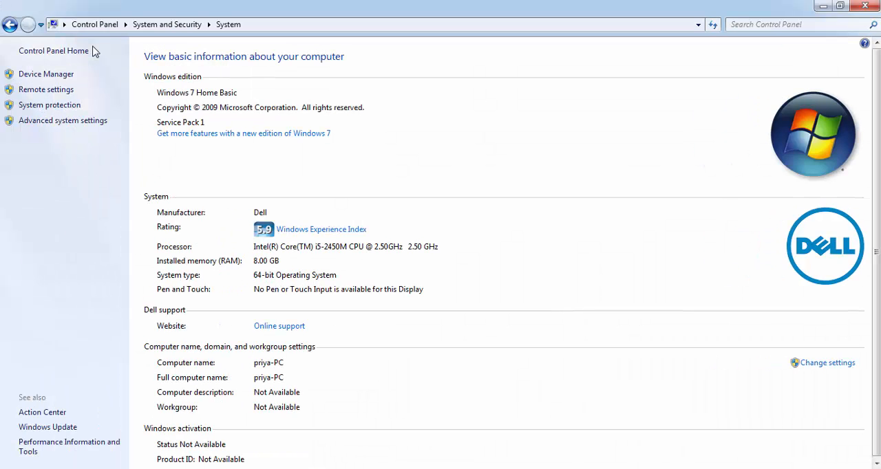
# Start a new system variable named JAVA_HOME in Environment Variables, then bring up Windows Explorer
pyautogui.click(64, 121)
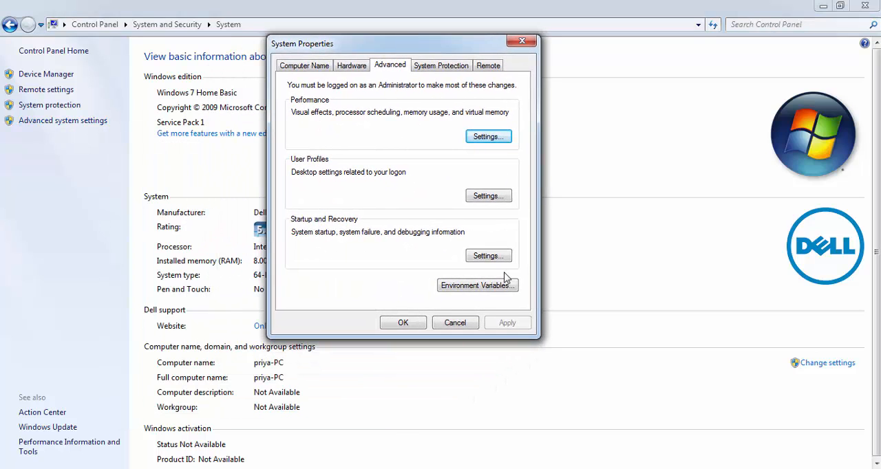
pyautogui.click(476, 285)
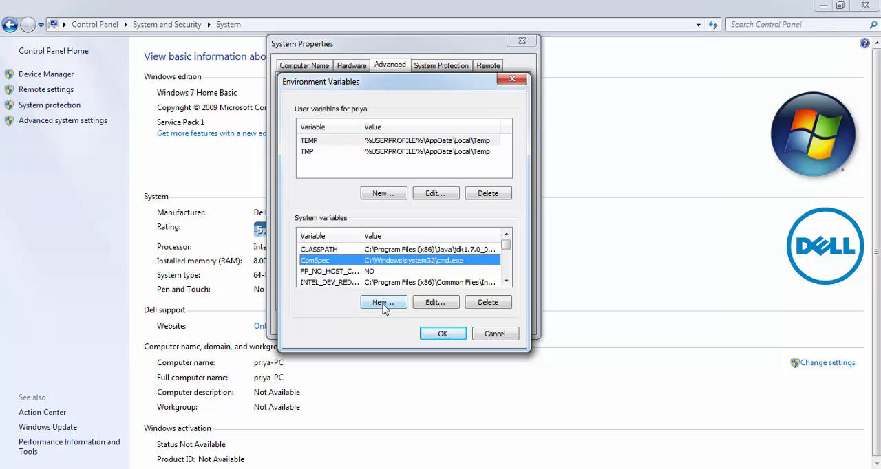
pyautogui.click(383, 303)
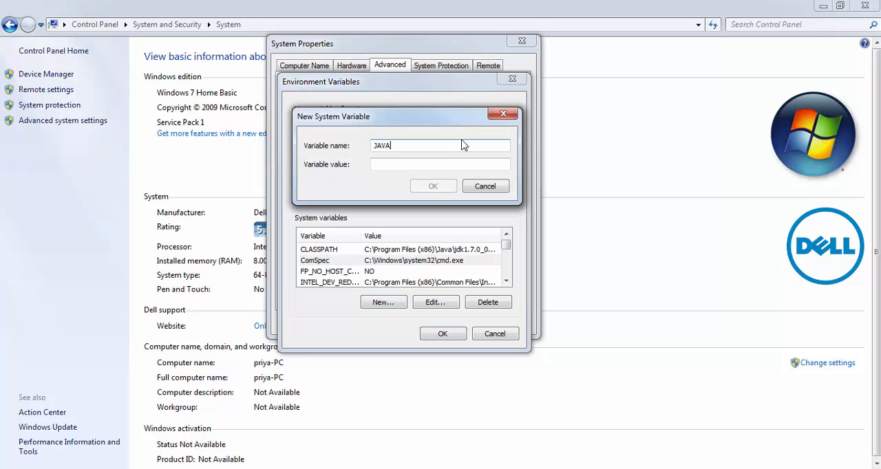
pyautogui.write('_HOME')
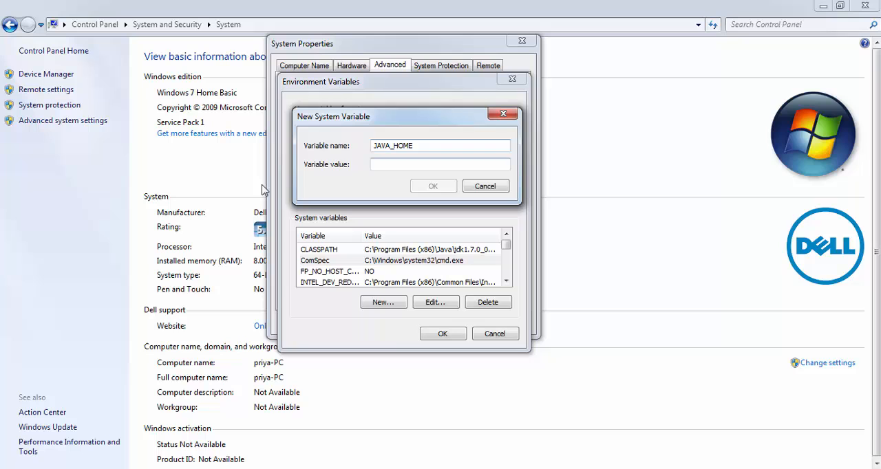
pyautogui.click(440, 164)
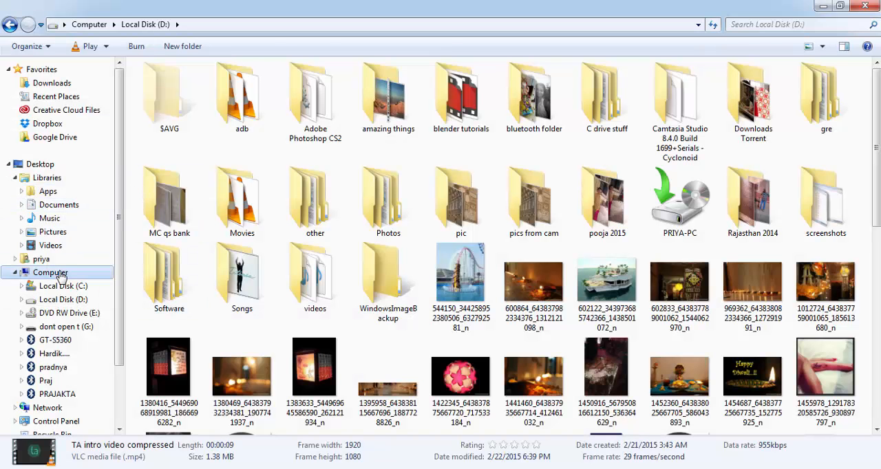
# Browse to C:\Program Files\Java\jdk1.8.0_31 in Windows Explorer
pyautogui.click(64, 286)
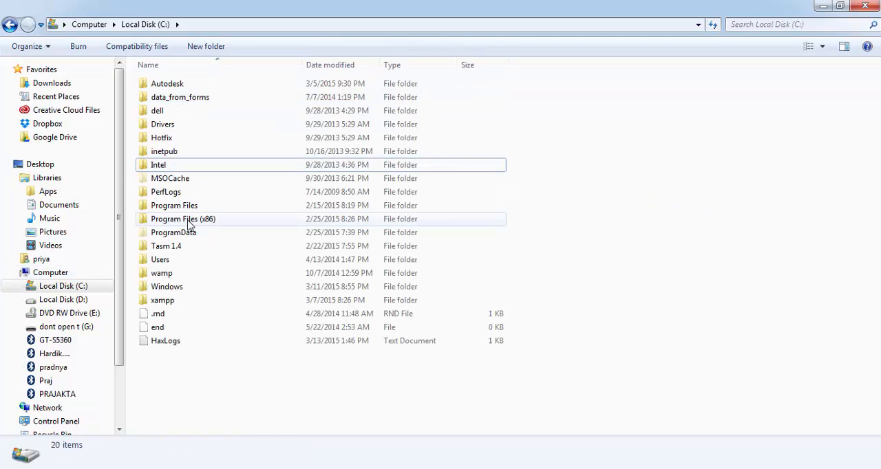
pyautogui.doubleClick(183, 218)
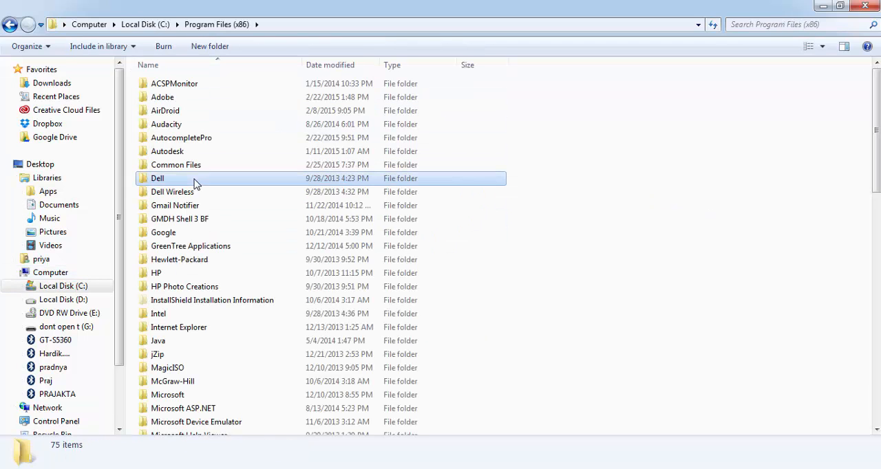
pyautogui.doubleClick(157, 341)
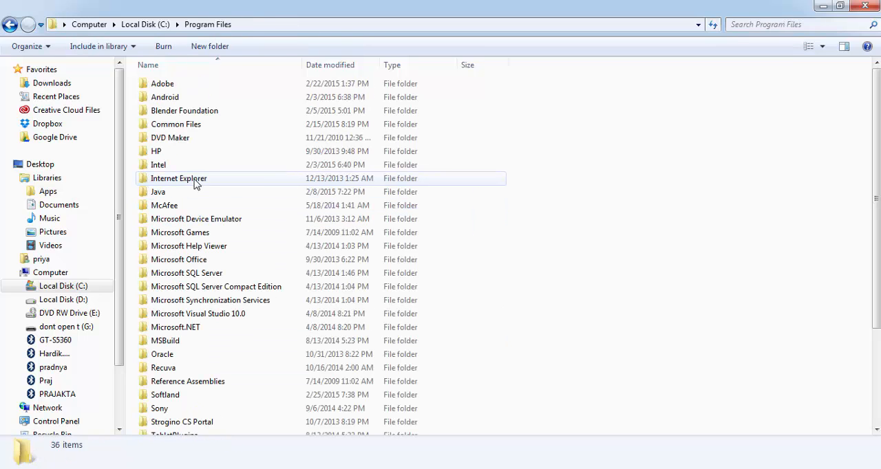
pyautogui.doubleClick(158, 192)
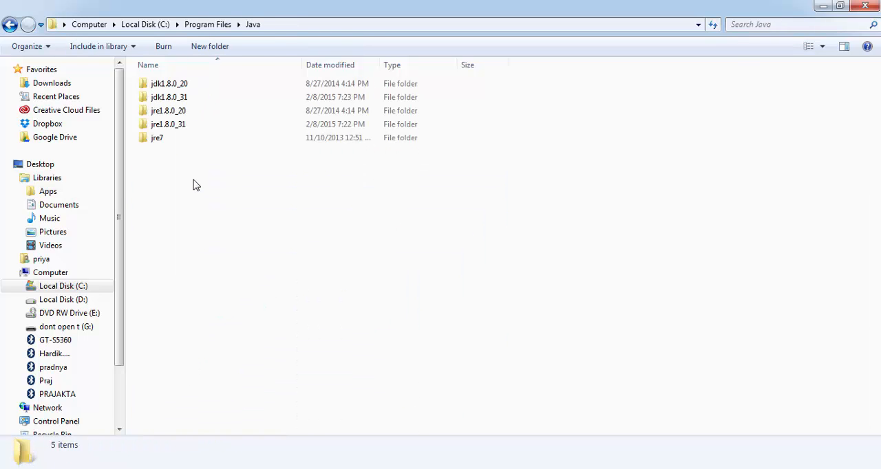
pyautogui.click(168, 96)
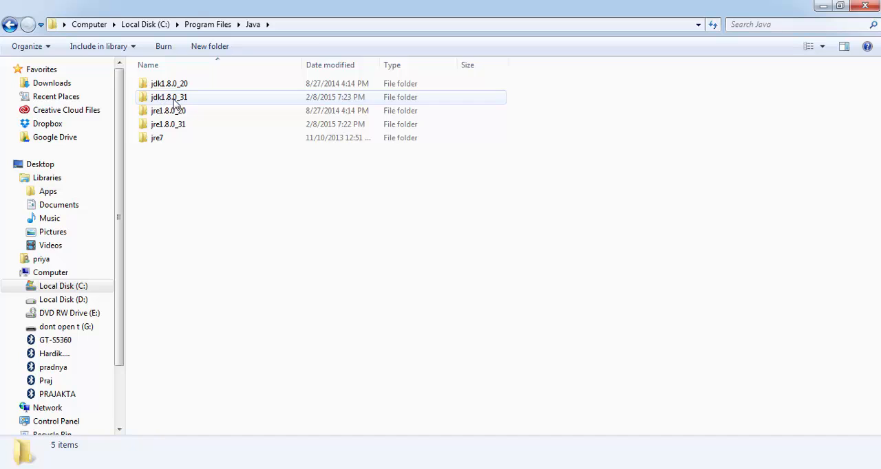
pyautogui.doubleClick(167, 96)
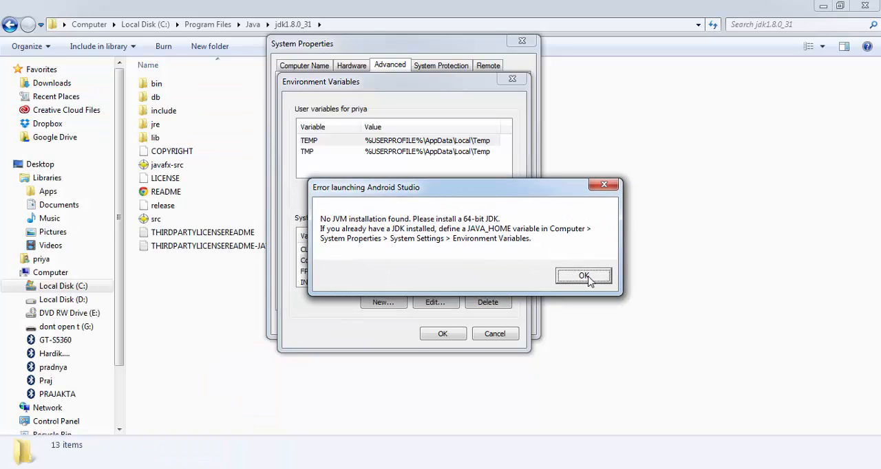
# Save JAVA_HOME = C:\Program Files\Java\jdk1.8.0_31 as a system variable and close the settings dialogs
pyautogui.click(583, 276)
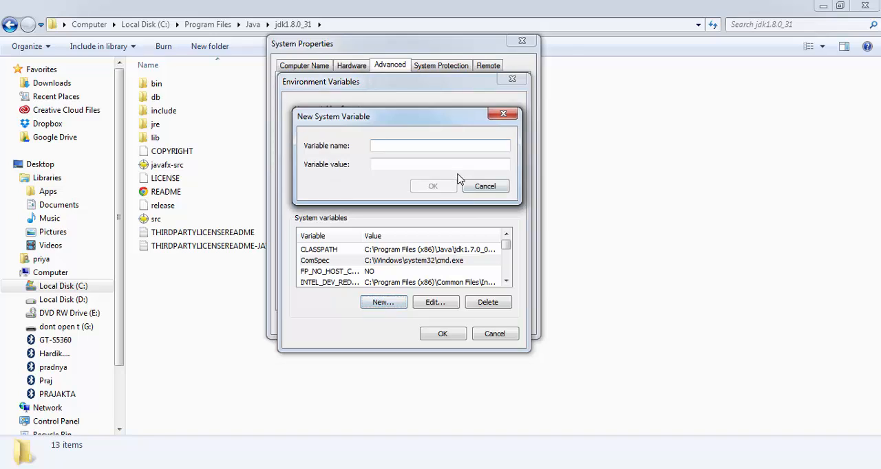
pyautogui.write('JAVA_HO')
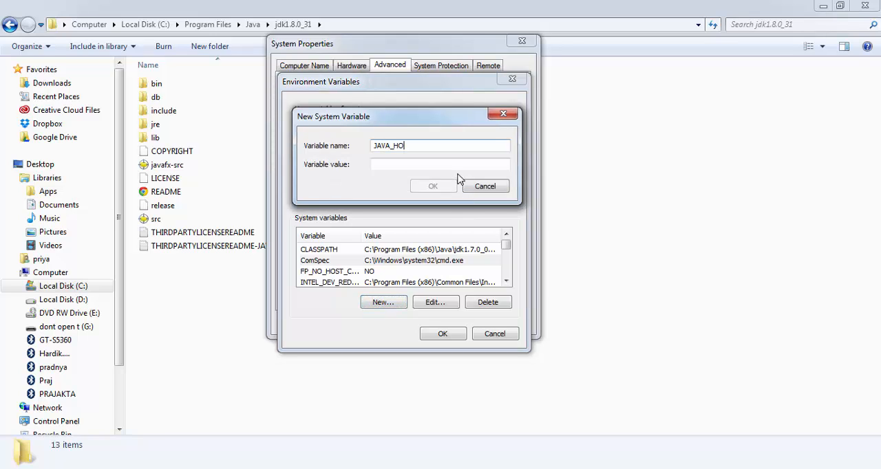
pyautogui.write('C:\\Program Files\\Java\\jdk1.8.0_31')
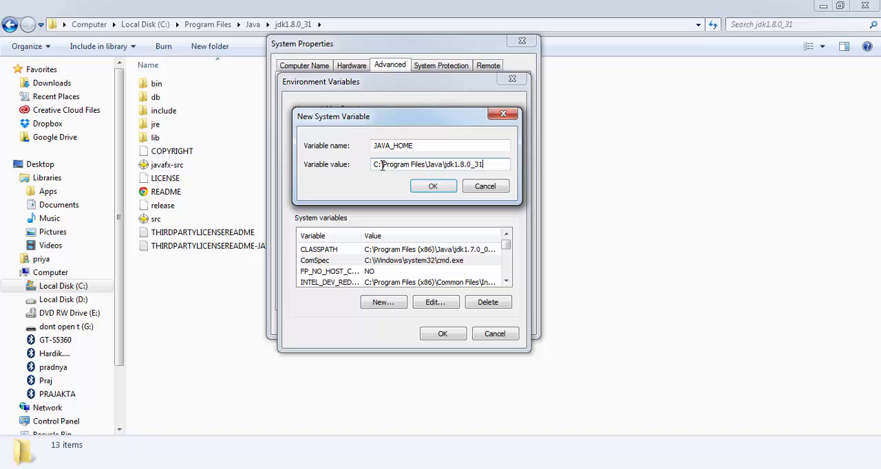
pyautogui.click(432, 185)
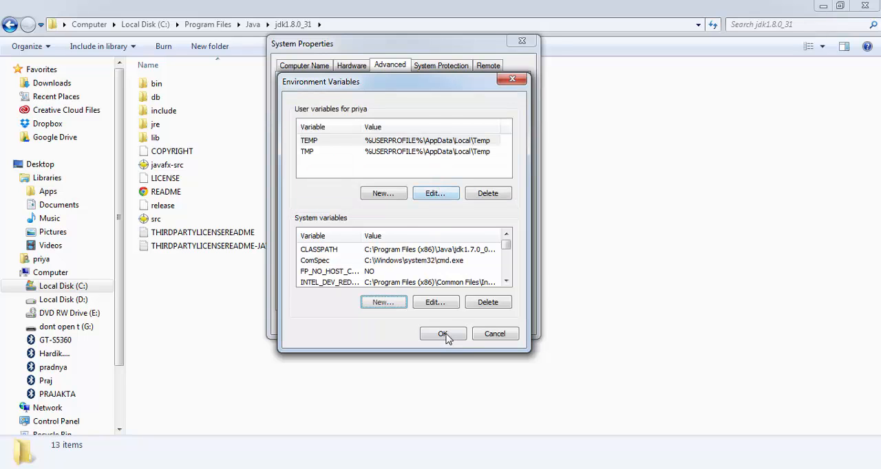
pyautogui.click(443, 333)
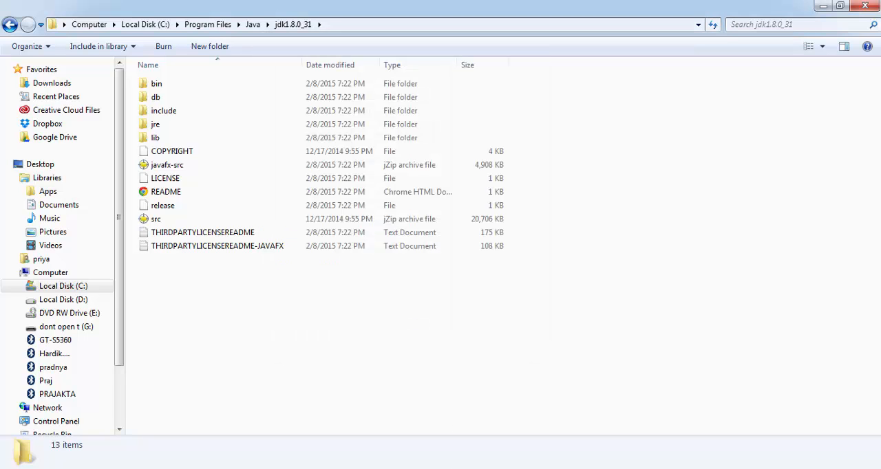
# Relaunch Android Studio via search 'andro' so its splash screen appears
pyautogui.write('andro')
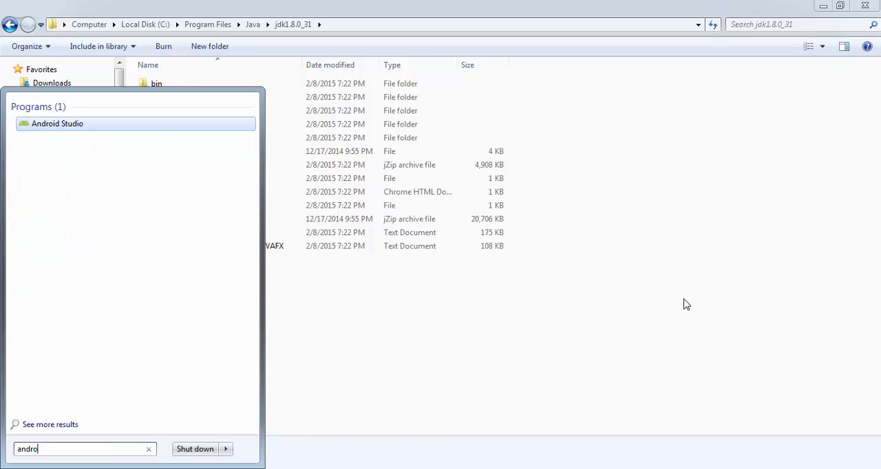
pyautogui.click(57, 124)
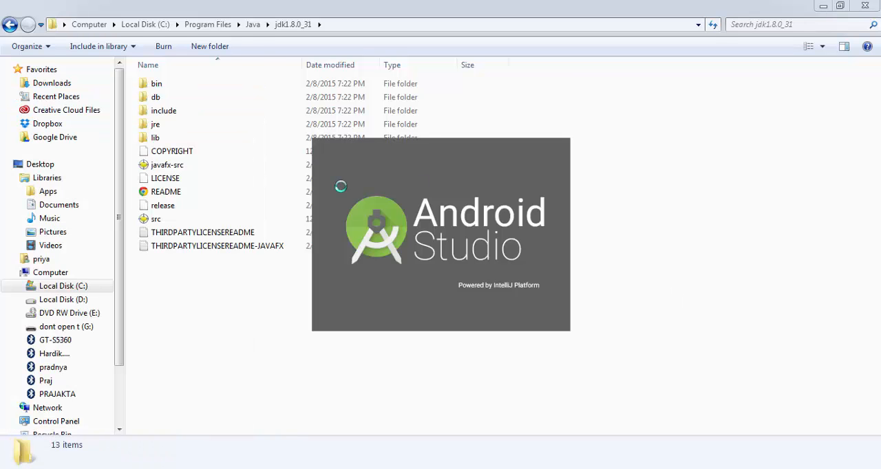